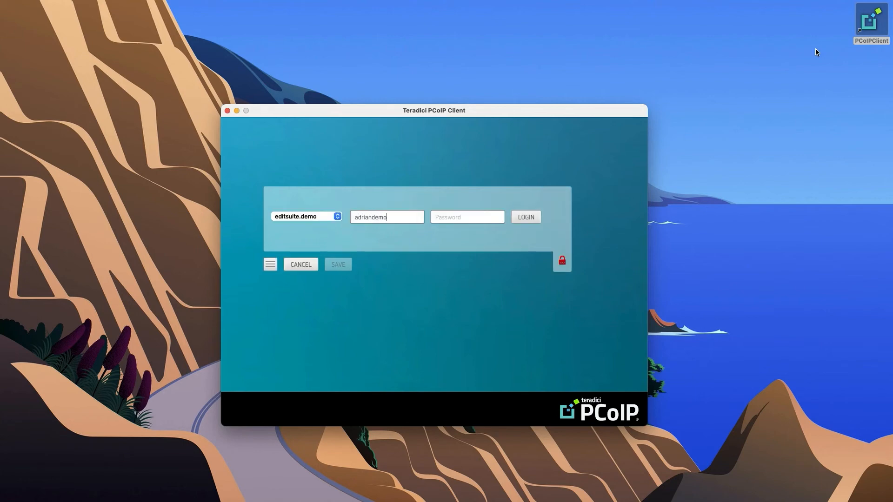
Sign in to Teradici PCoIP Client using a push approval on the phone.
left_click(525, 216)
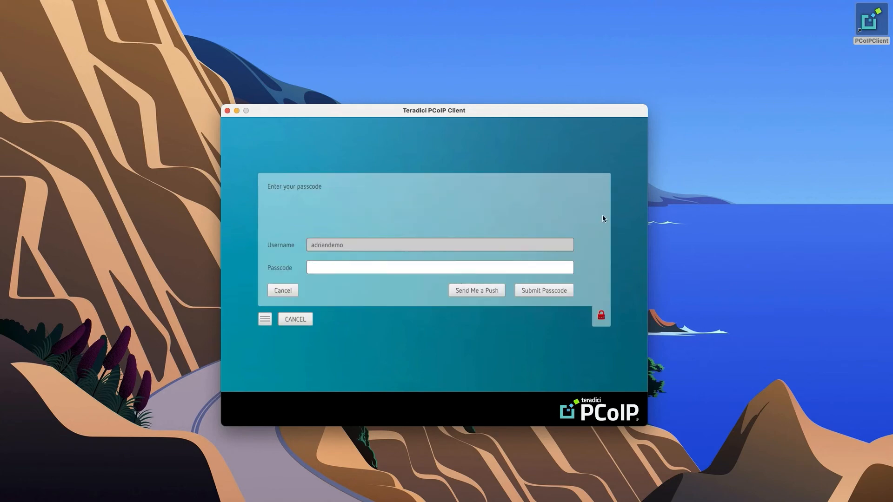
left_click(476, 290)
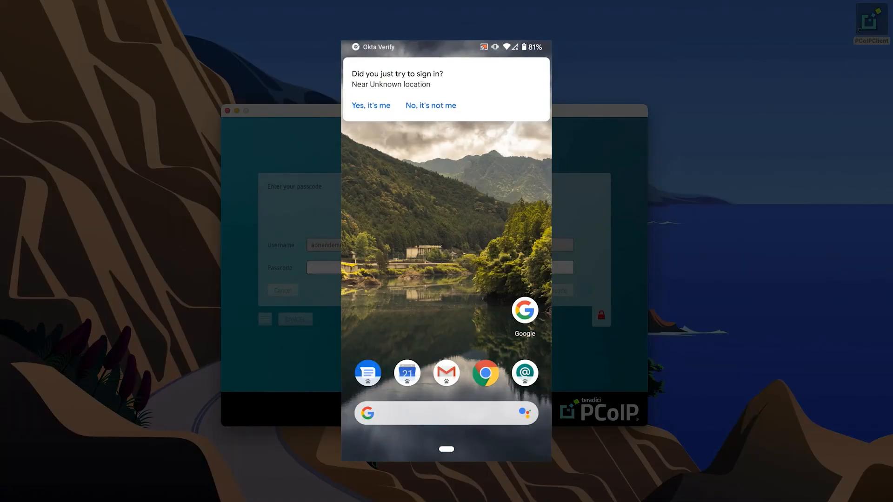
left_click(370, 105)
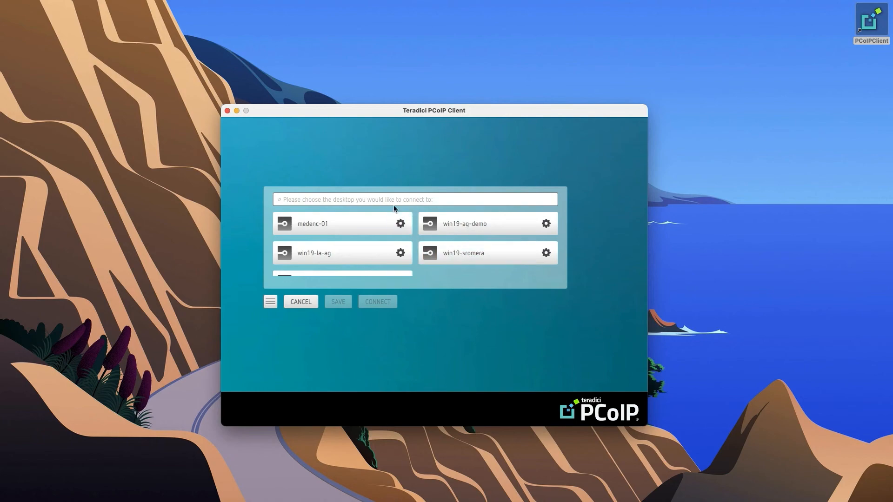
Filter desktops with 't4' and connect to the win19-t4-demo remote desktop.
type("t4")
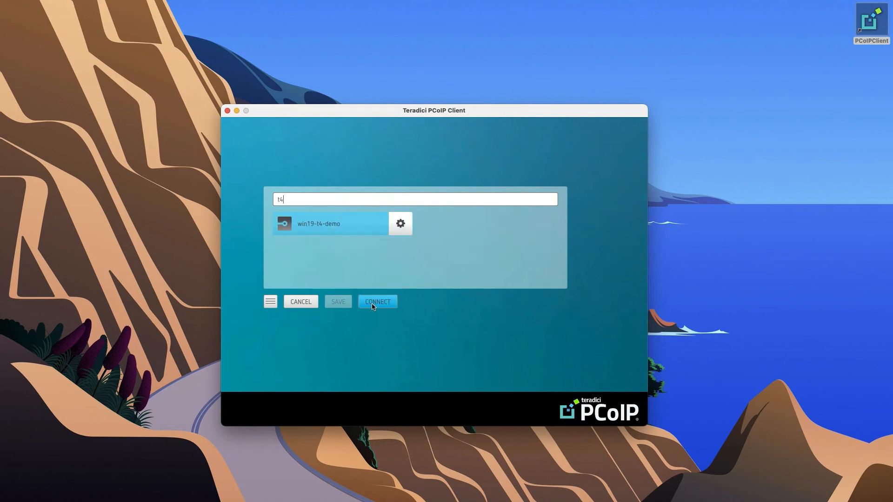
left_click(377, 302)
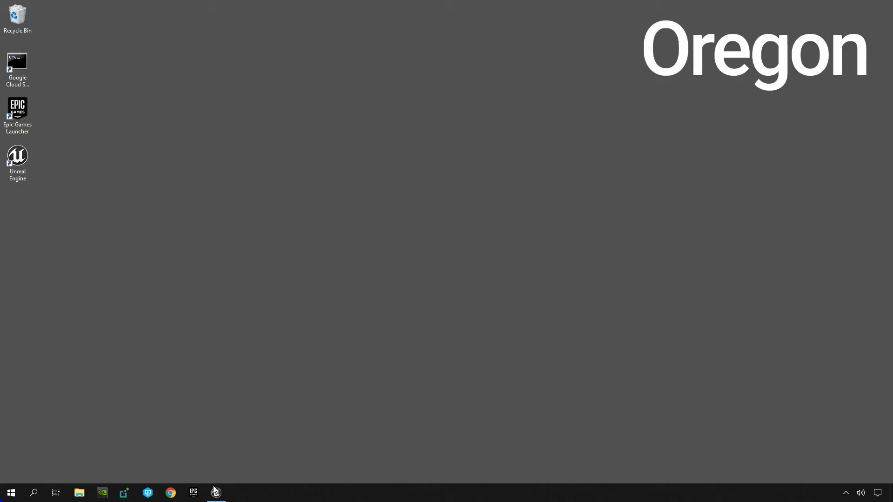
Restore the Unreal Engine editor with the CarConfigurator project from the taskbar.
left_click(215, 493)
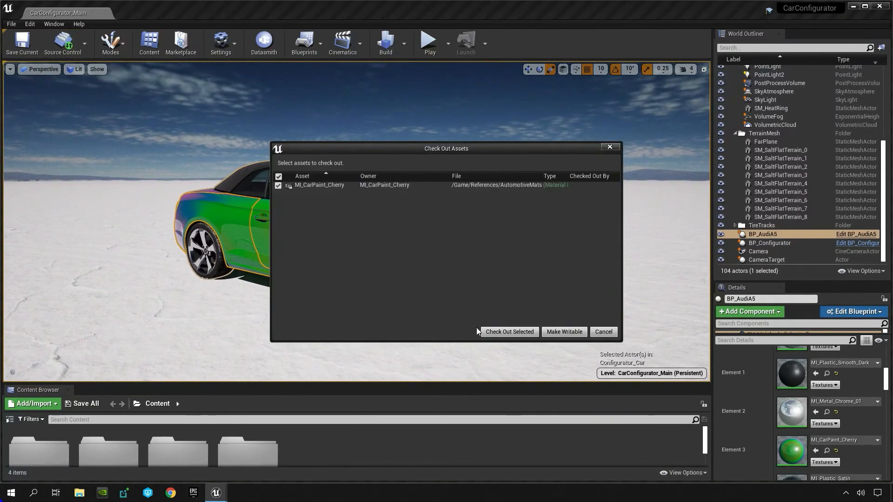
Check out MI_CarPaint_Cherry and submit it to Perforce with description 'Added green paint'.
left_click(509, 331)
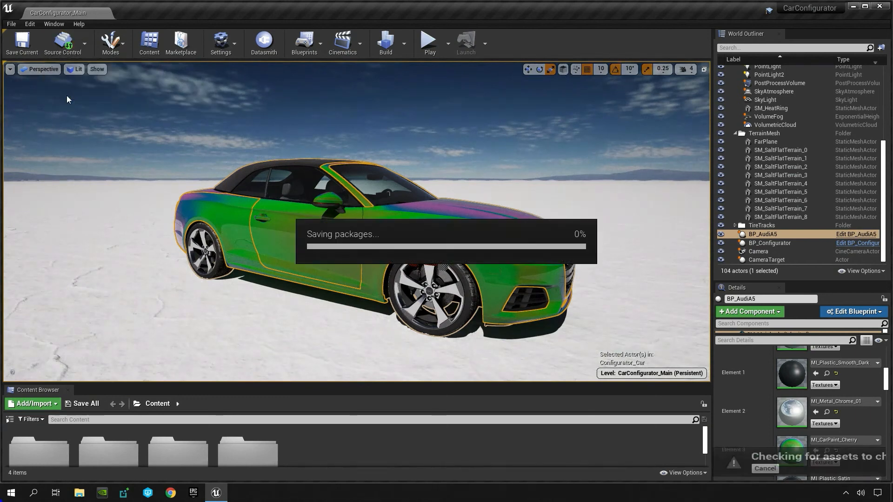
type("Added green pa")
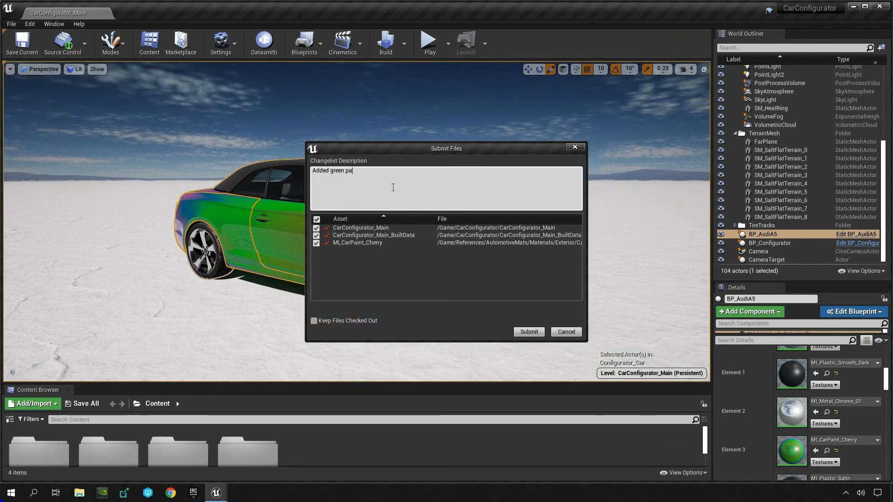
left_click(528, 333)
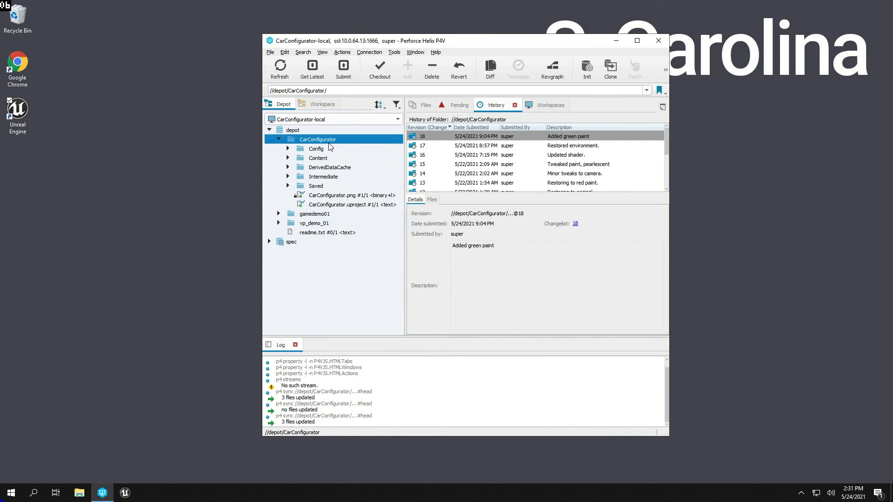
Show the P4V history of CarConfigurator.uproject listing changeset 18 'Added green paint'.
left_click(354, 205)
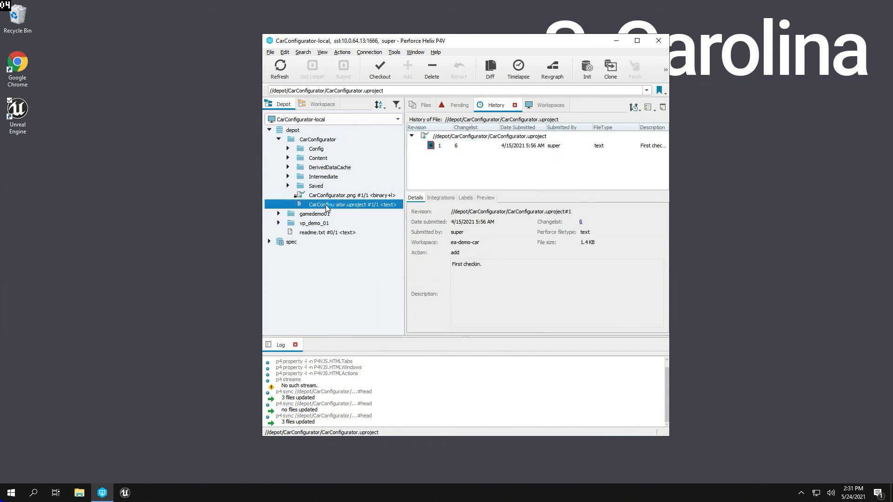